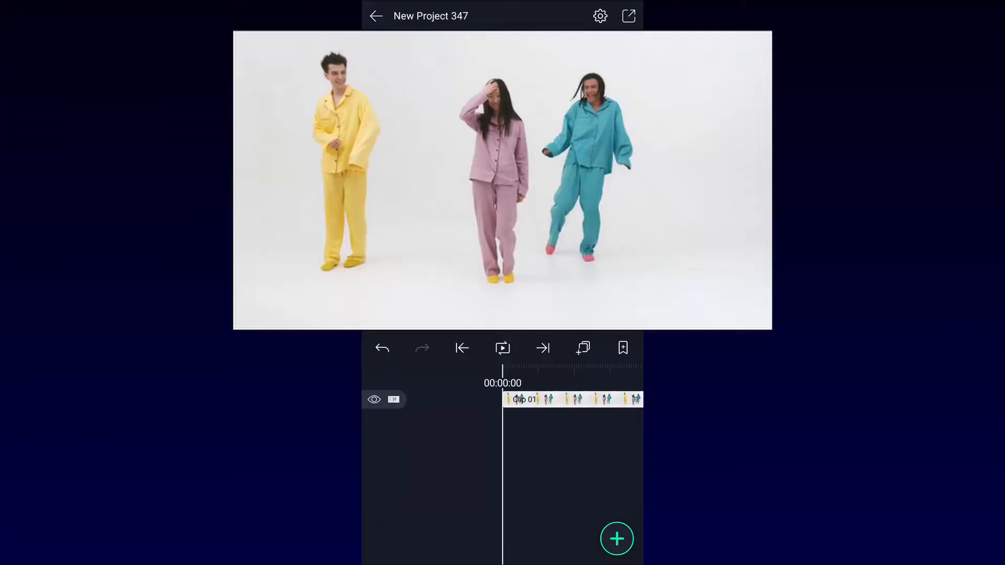
- Select the dance clip at 00:01:05 to show its editing toolbar
left_click(502, 348)
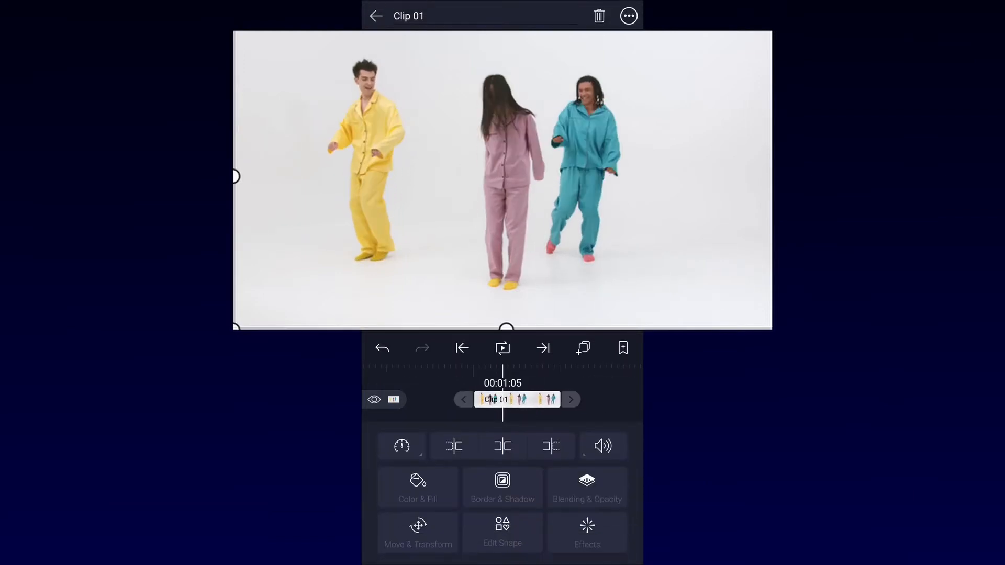
- Add a Spot Color effect from Color & Light and sample the left dancer's yellow pyjamas as the kept colour
left_click(587, 532)
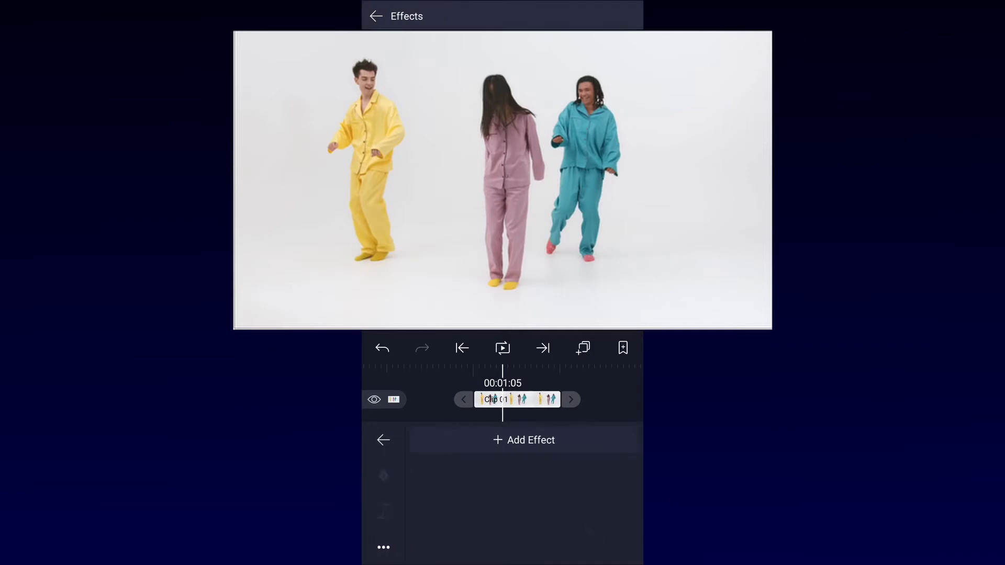
left_click(523, 440)
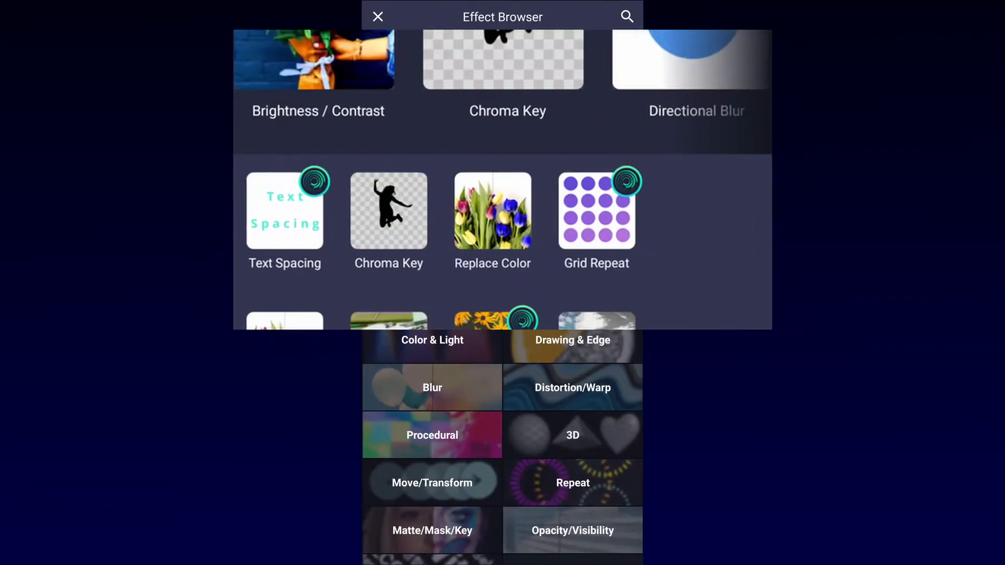
left_click(431, 339)
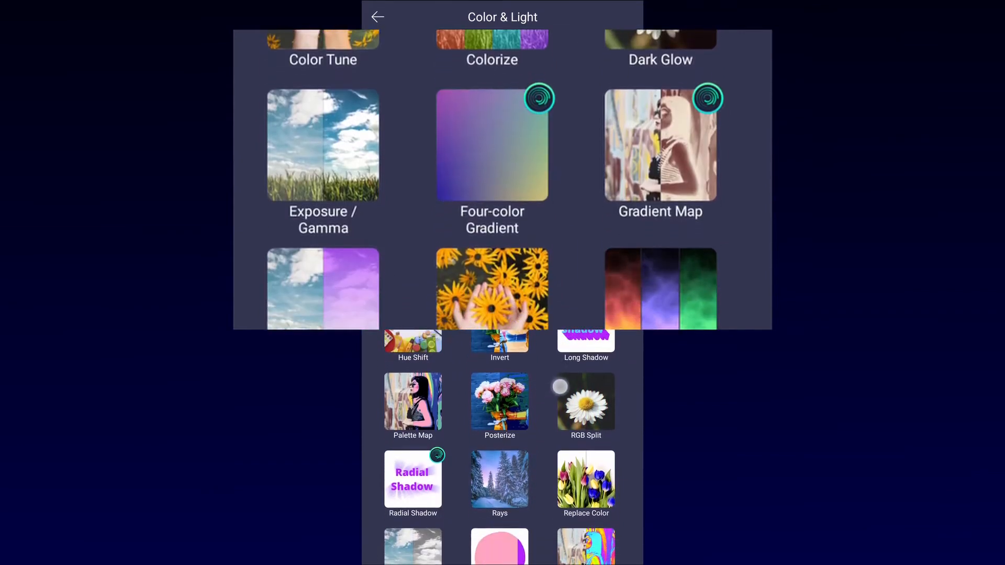
scroll("down", 3)
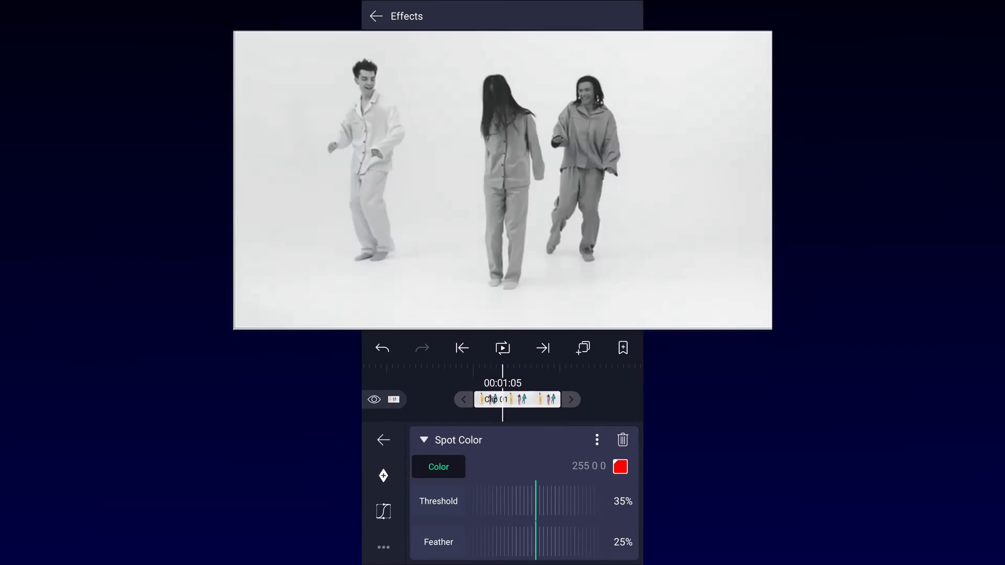
left_click(619, 467)
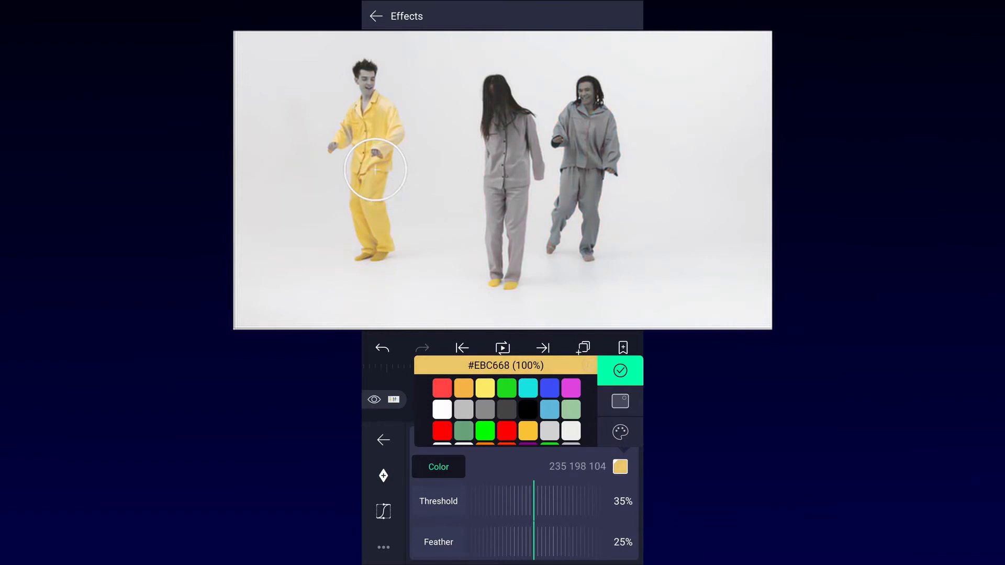
left_click(619, 371)
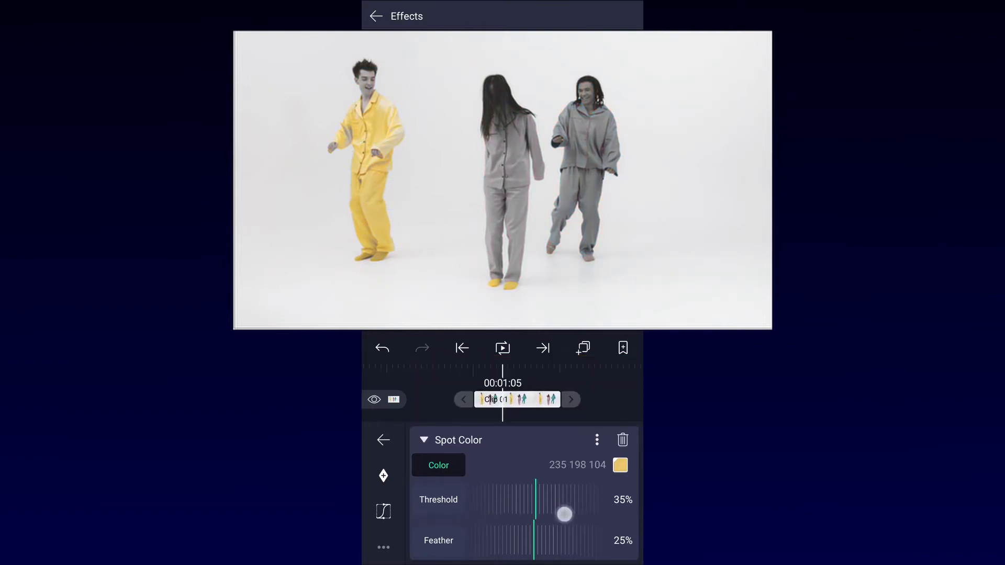
- Set the Spot Color threshold to about 80% so everything except the yellow goes grey
left_click_drag(564, 512, 593, 511)
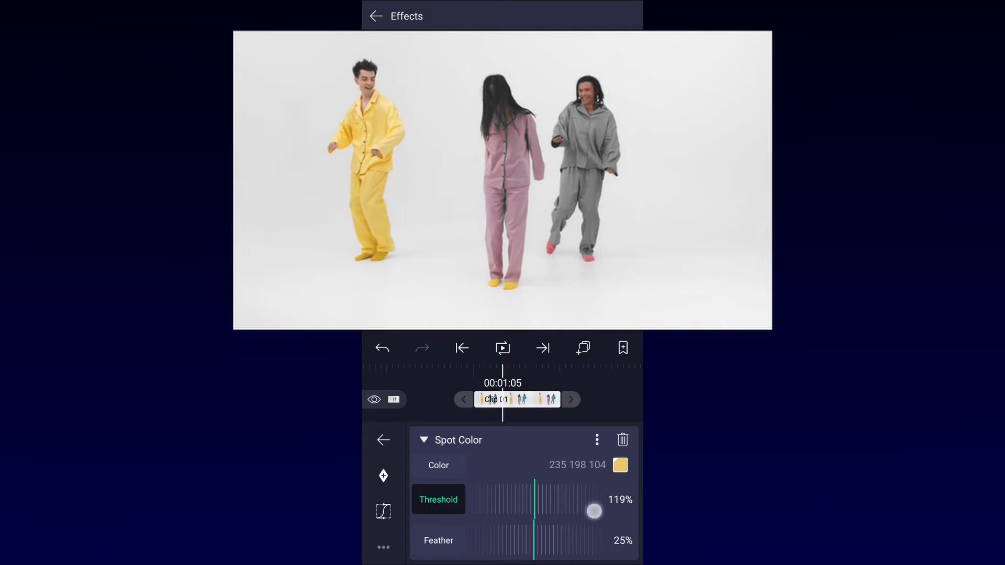
left_click_drag(593, 512, 541, 514)
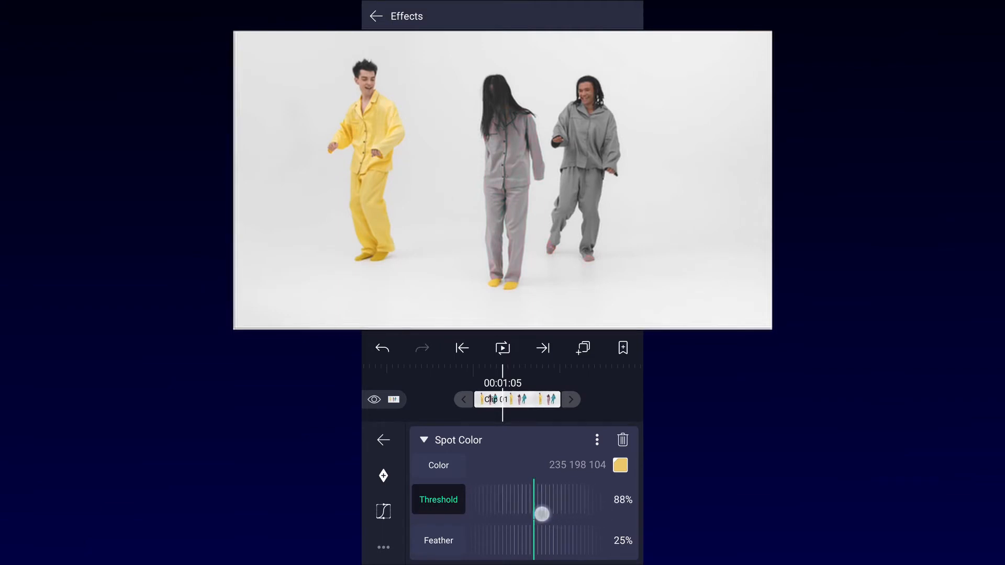
left_click_drag(540, 514, 542, 508)
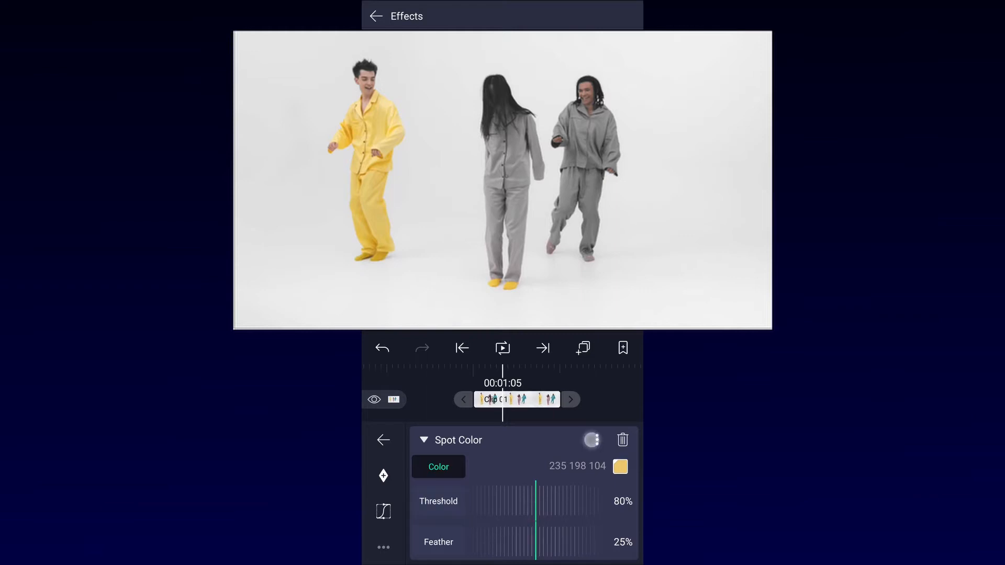
- On the 1:27 piece, set Spot Color to the middle dancer's pink pyjamas with threshold 55%
left_click(591, 440)
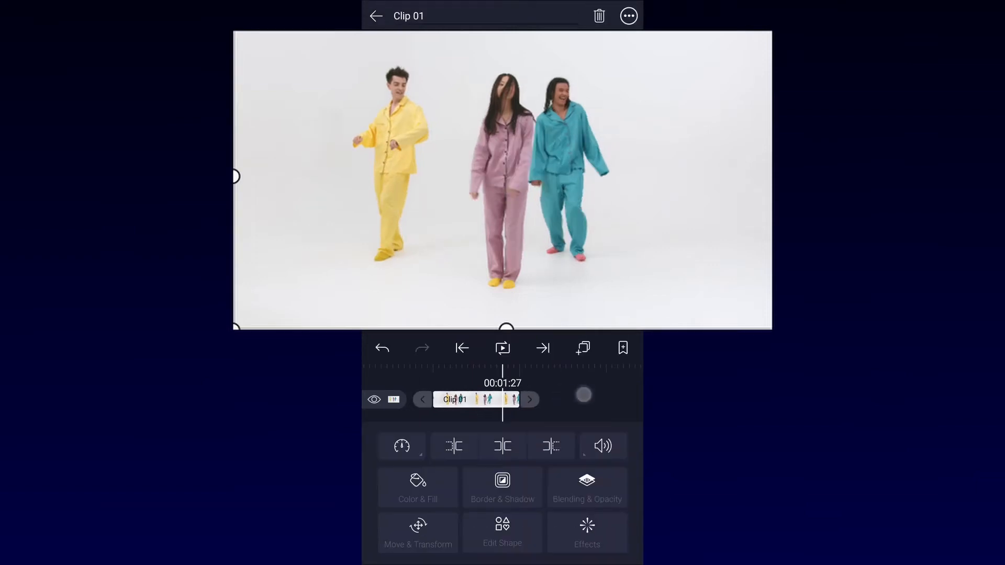
left_click(587, 533)
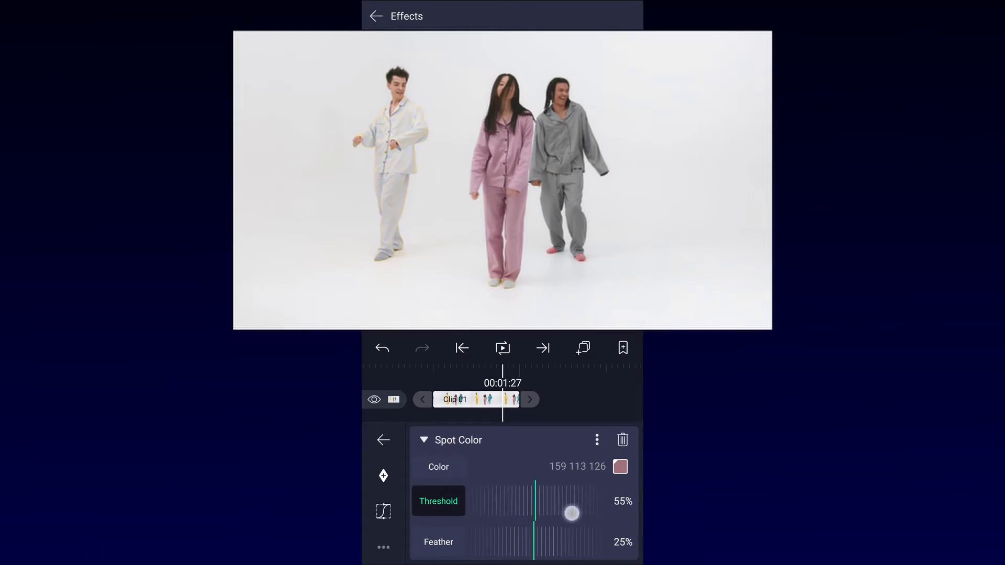
left_click_drag(571, 512, 535, 512)
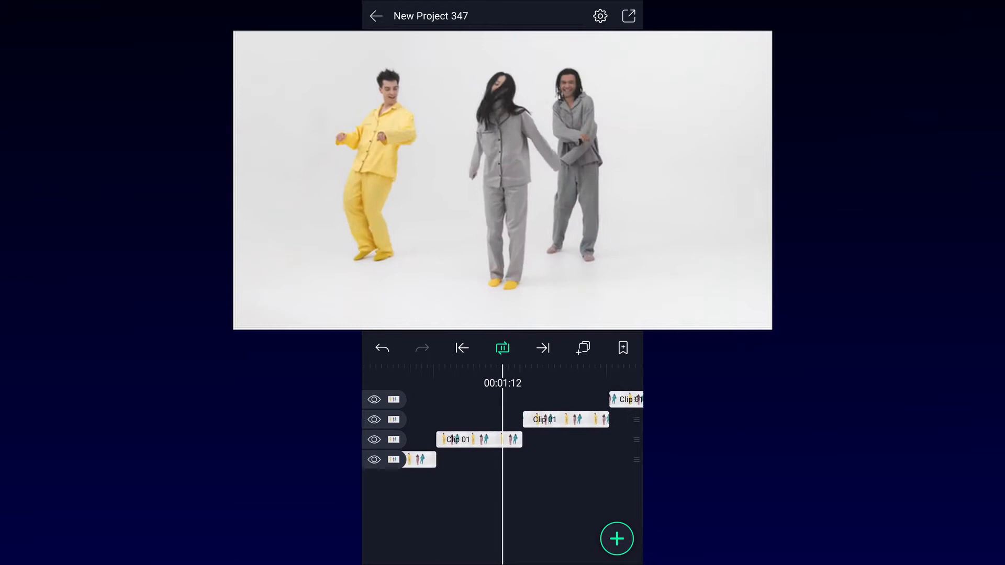
- Isolate the teal pyjamas with Spot Color on the piece around 2:11
left_click(503, 348)
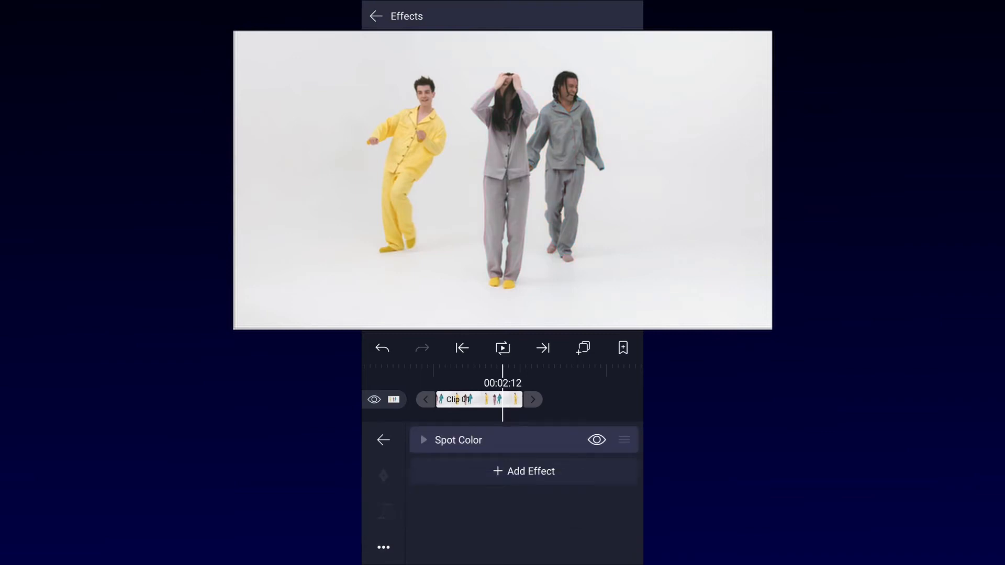
left_click(423, 440)
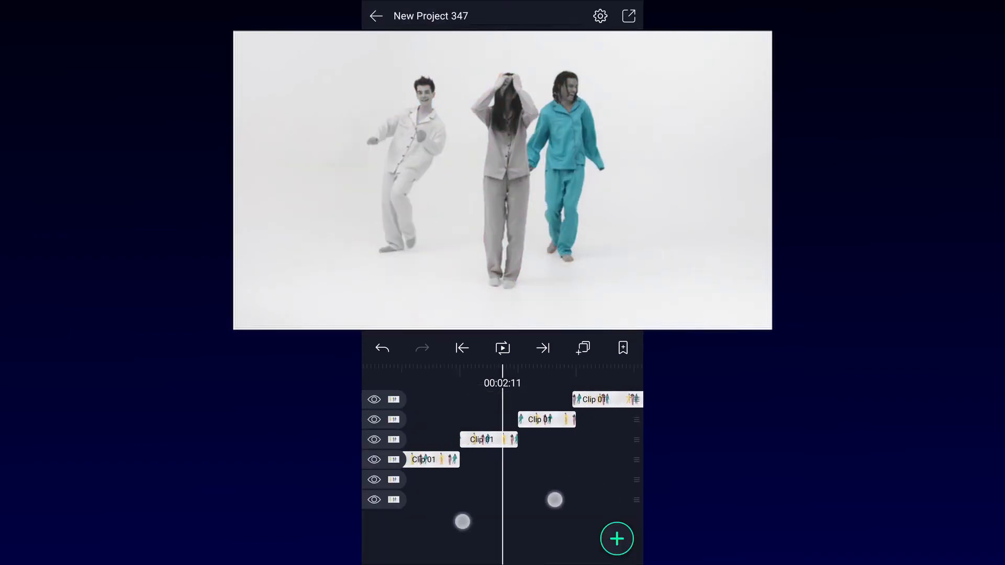
- Isolate the pink pyjamas with Spot Color at 70% threshold on the piece around 3:05
left_click(487, 440)
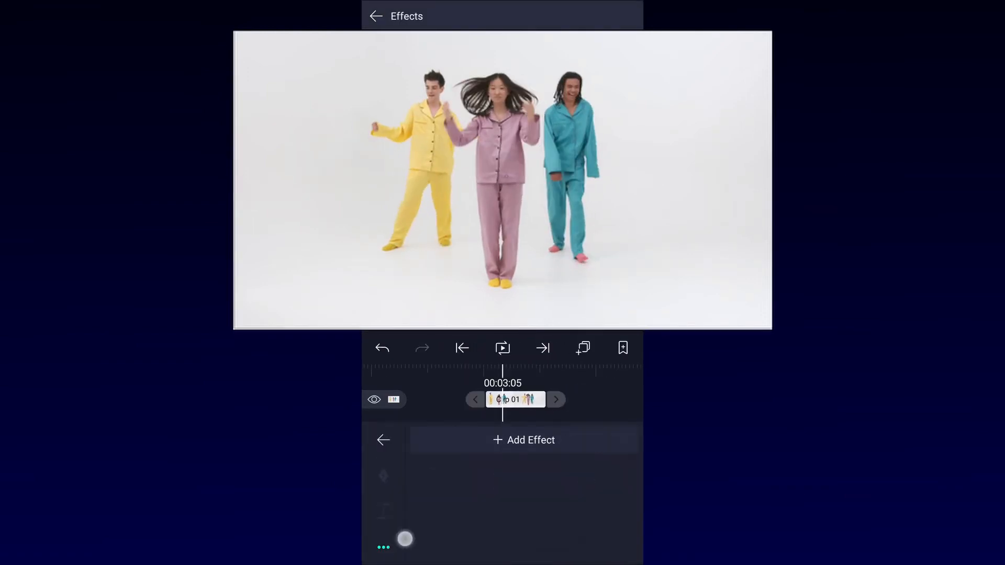
left_click(376, 16)
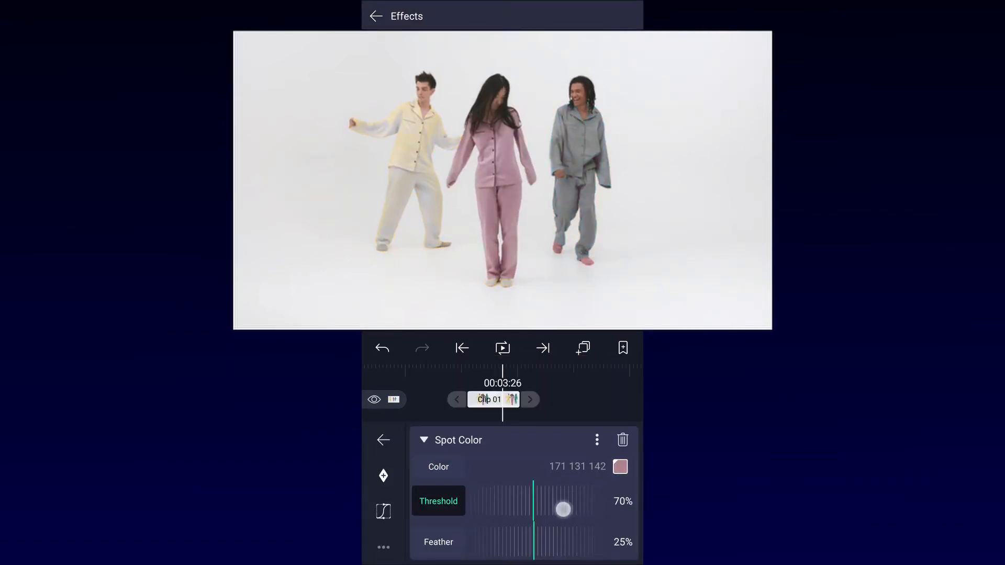
left_click(376, 15)
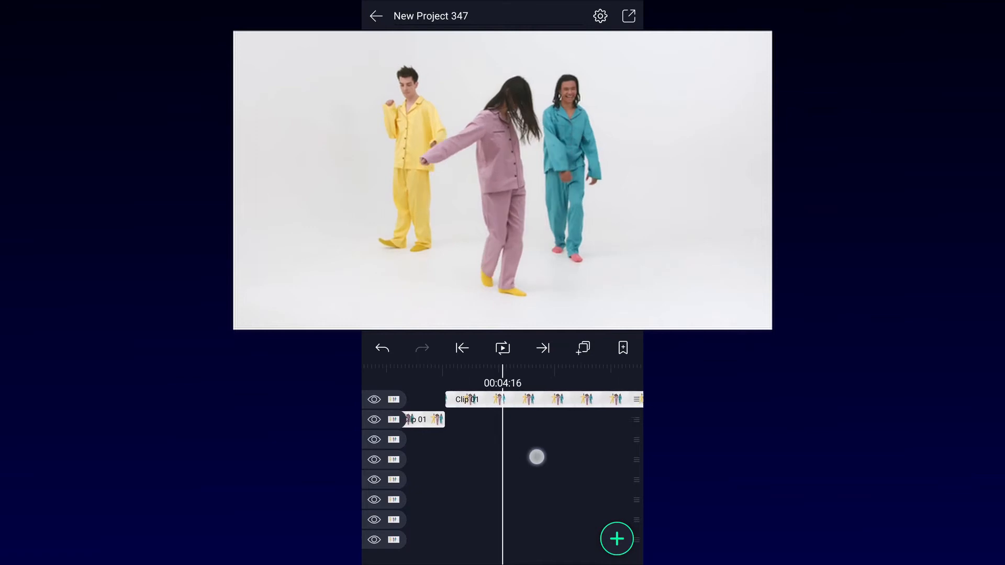
- Paste the copied Spot Color effect onto the piece at 4:06
left_click(467, 399)
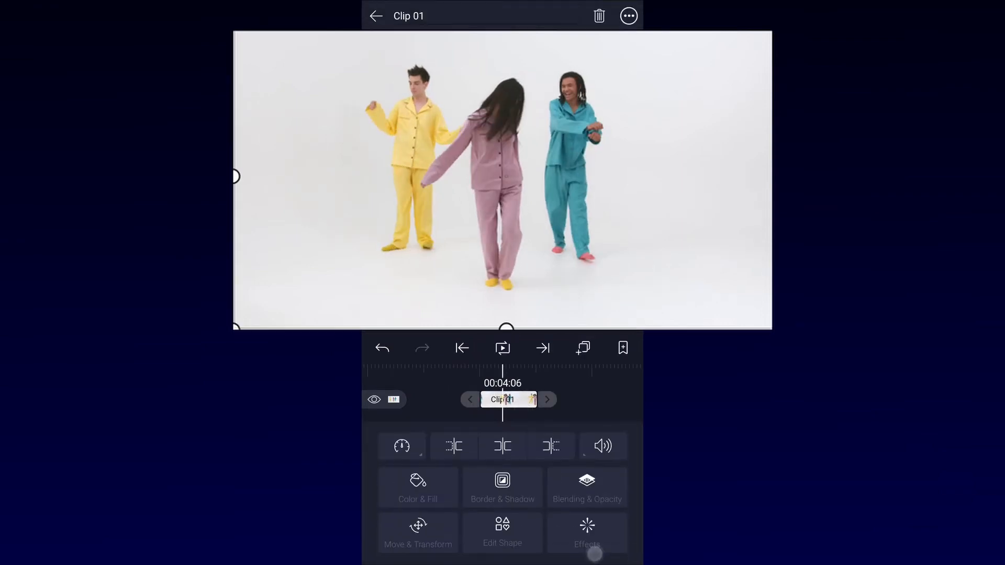
left_click(376, 16)
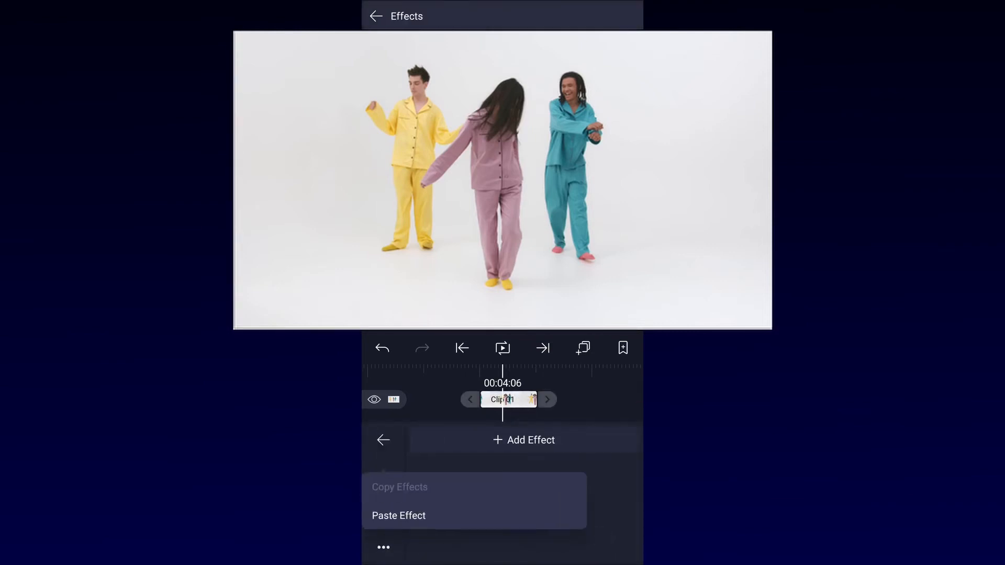
left_click(376, 16)
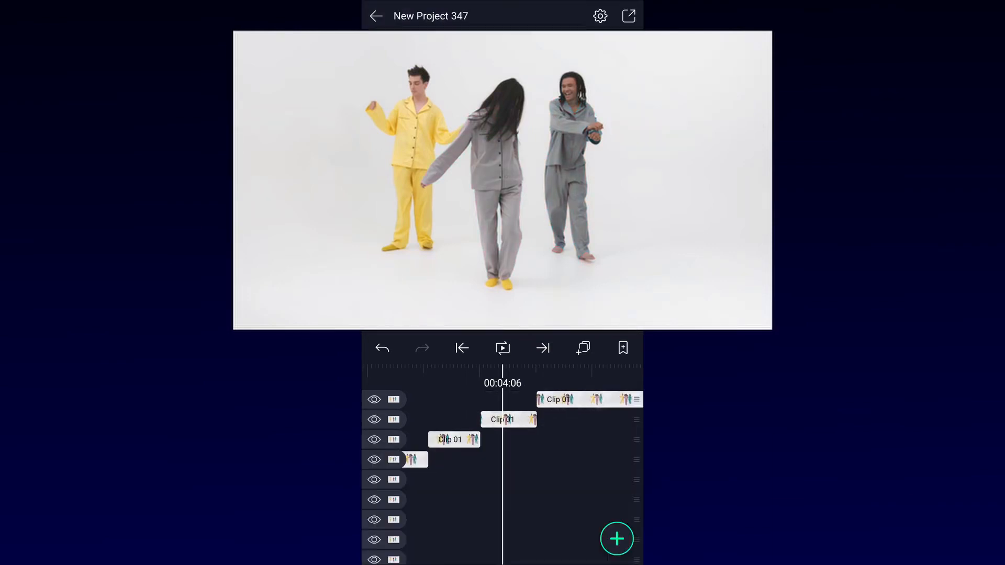
- Resample the kept colour so only the yellow pyjamas stay coloured
left_click(502, 419)
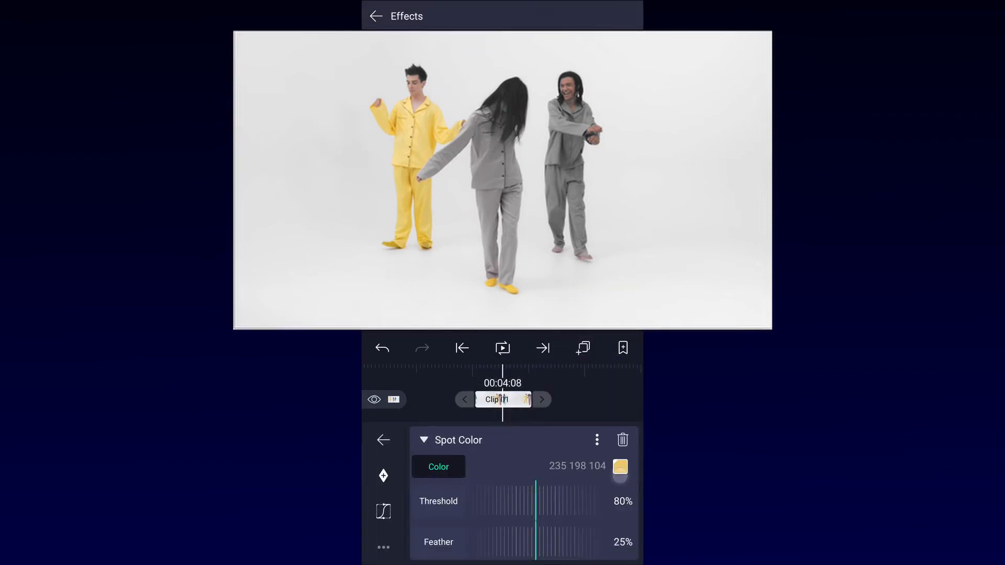
left_click(619, 466)
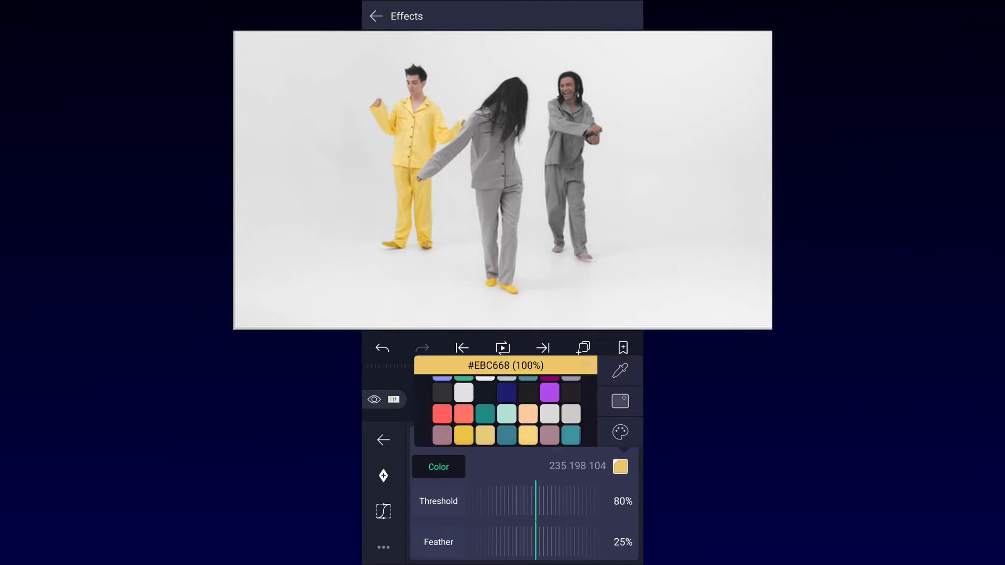
left_click(376, 16)
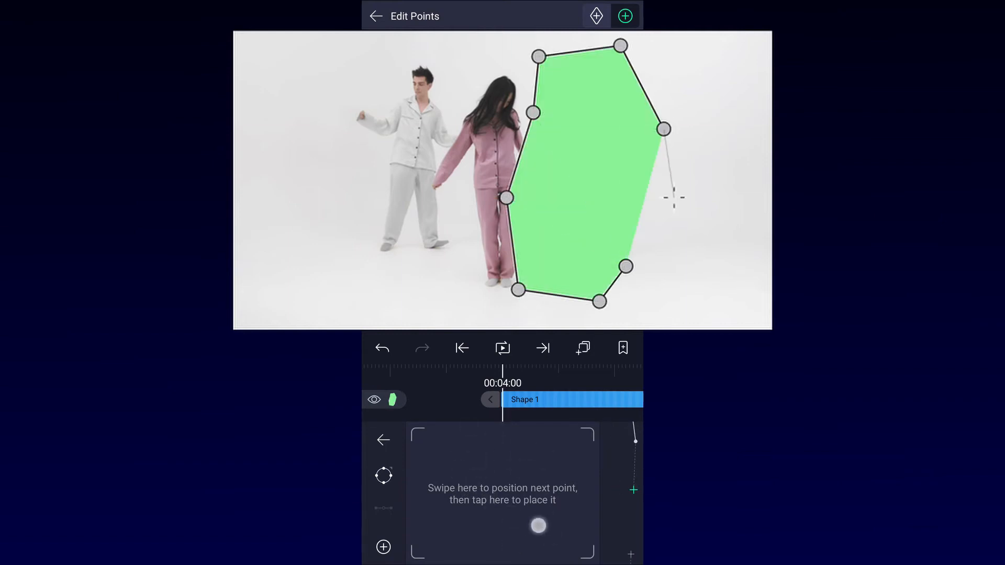
- Finish the polygon shape around the pink-pajama dancer and select the shape layer
left_click(376, 16)
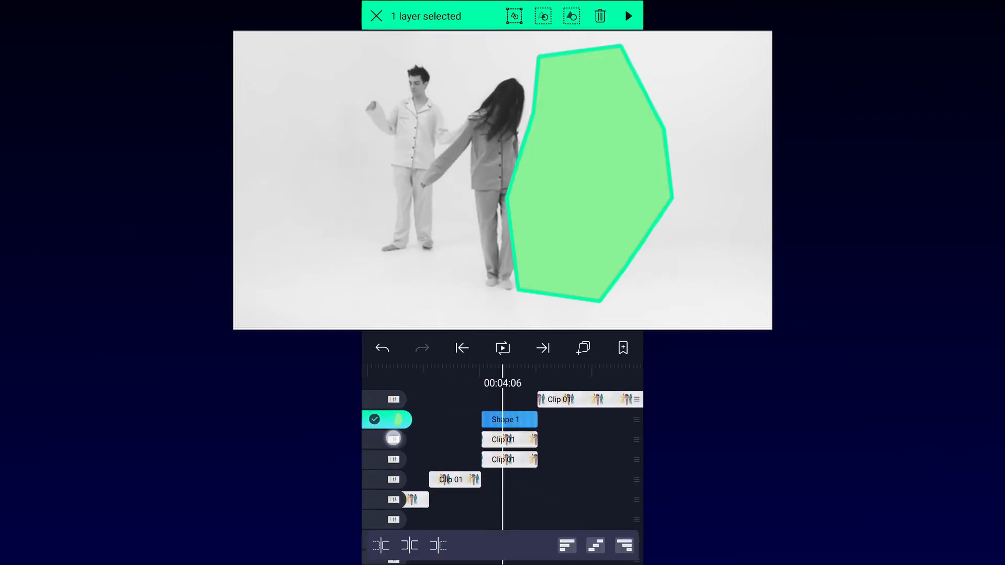
left_click(376, 16)
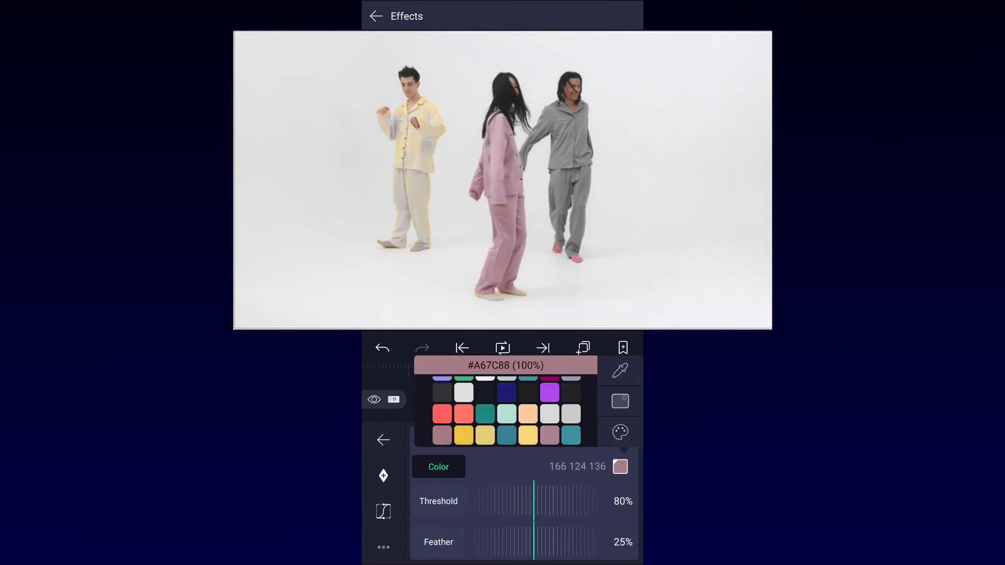
- Group the shape with the clip copy and apply it as a mask
left_click(376, 16)
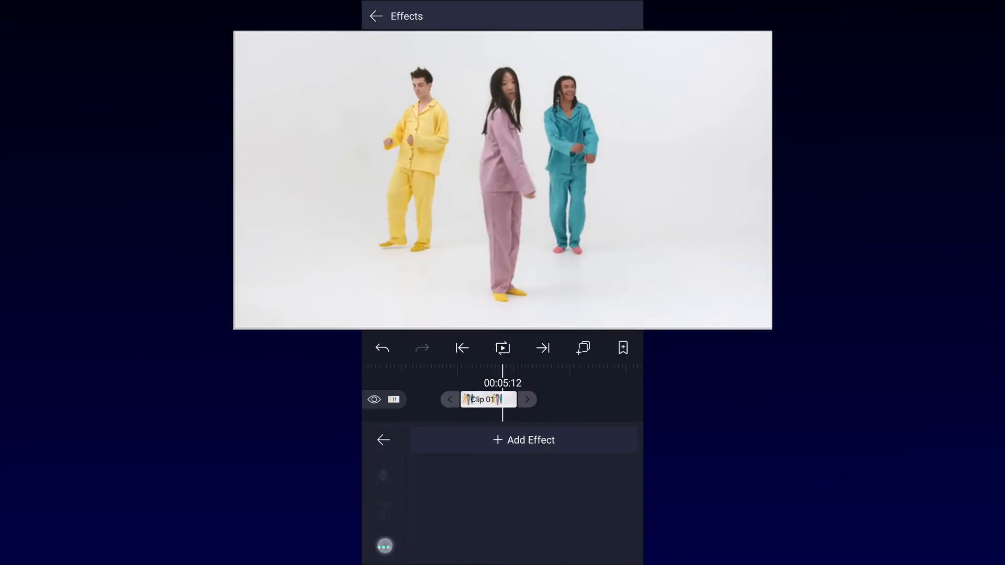
left_click(376, 16)
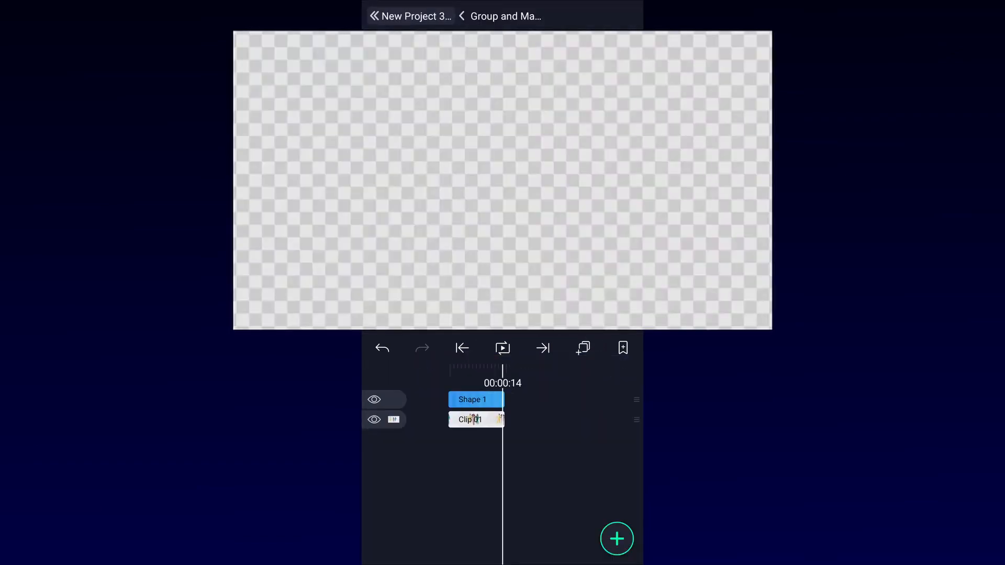
left_click(461, 16)
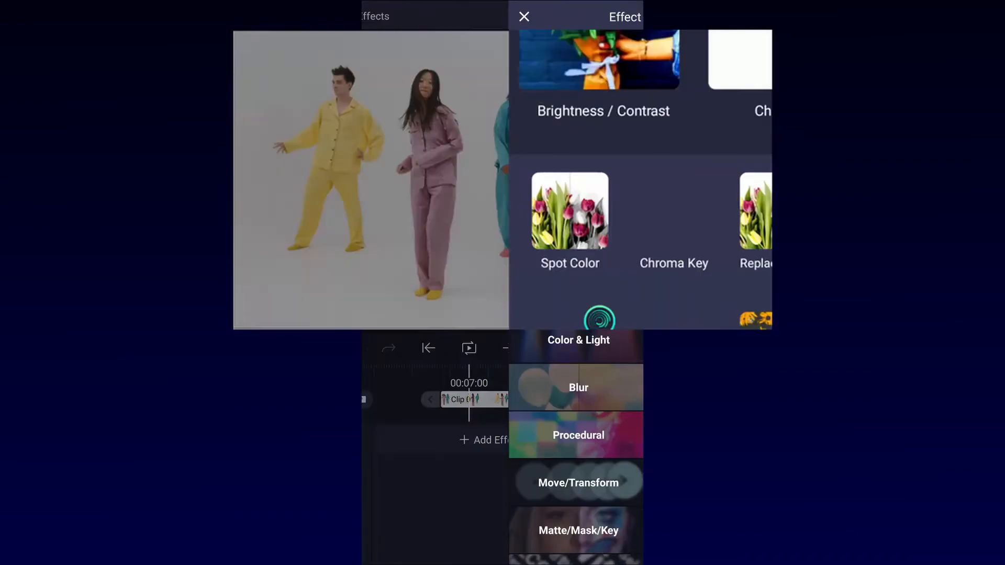
- Add a Hue Shift effect at 0° on 7:00 and move the playhead to 00:10:00
left_click(578, 339)
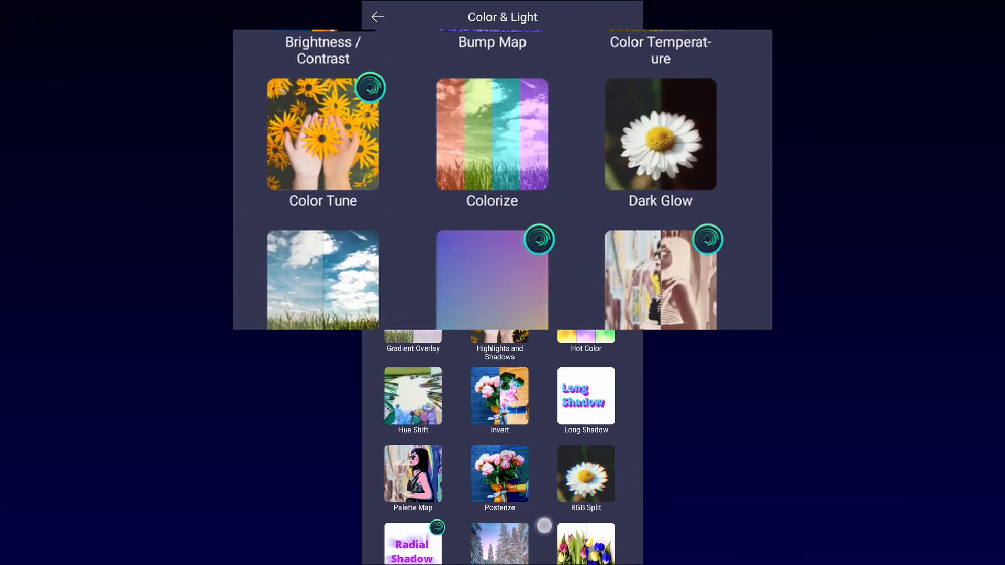
left_click(413, 396)
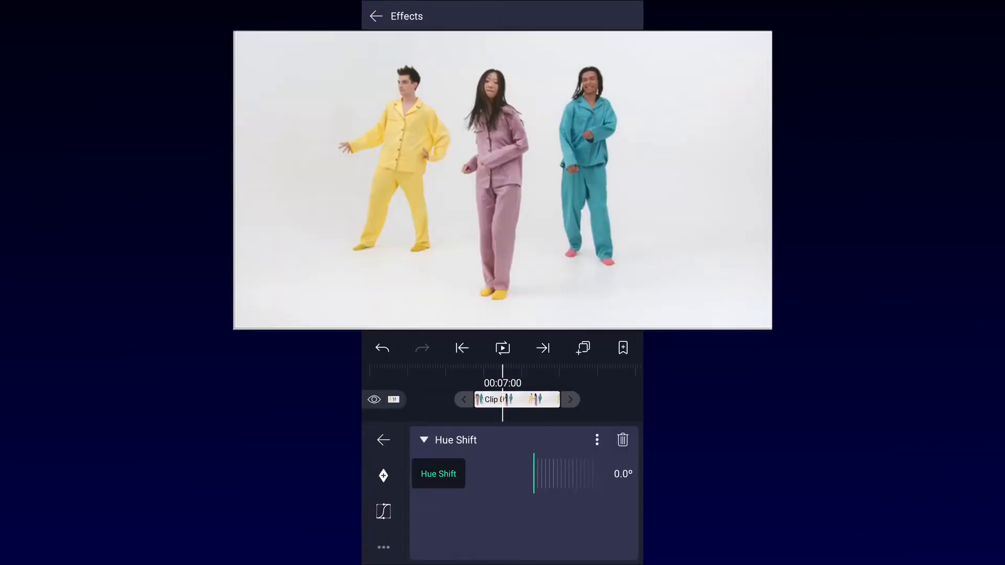
left_click_drag(501, 383, 587, 383)
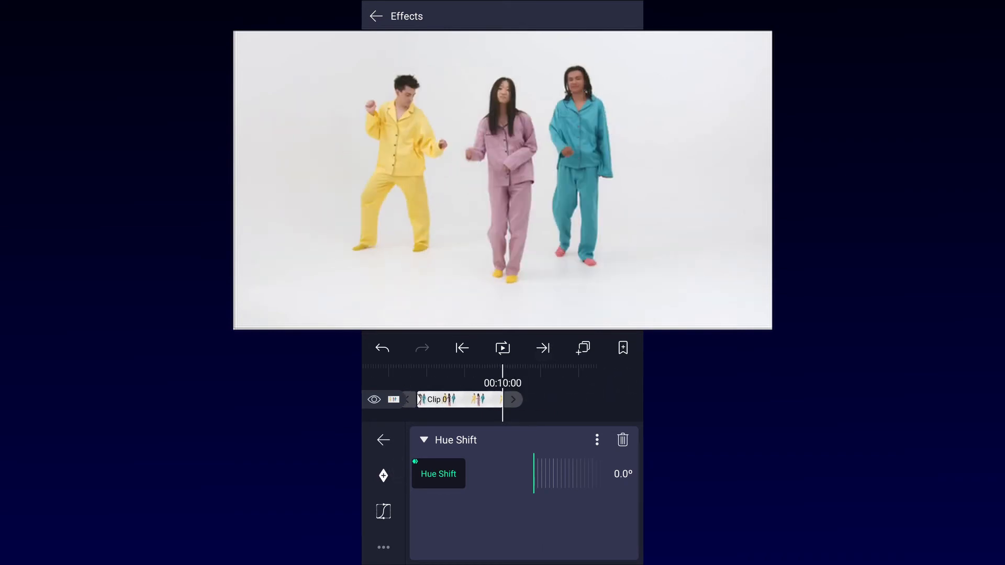
- Drag the Hue Shift dial to about 357.5° at 00:10:00 so colours cycle a full turn
left_click_drag(534, 473, 536, 473)
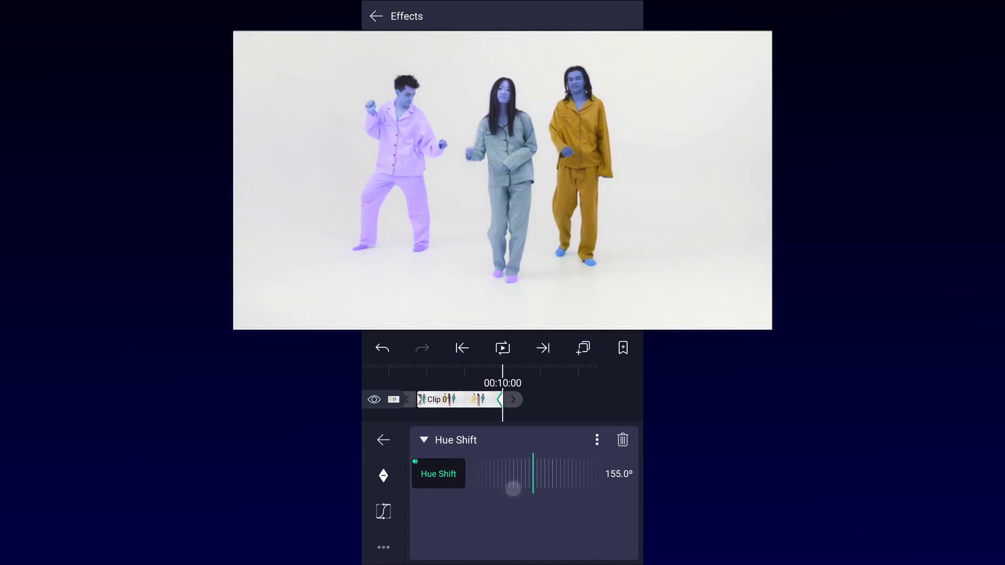
left_click_drag(514, 490, 535, 479)
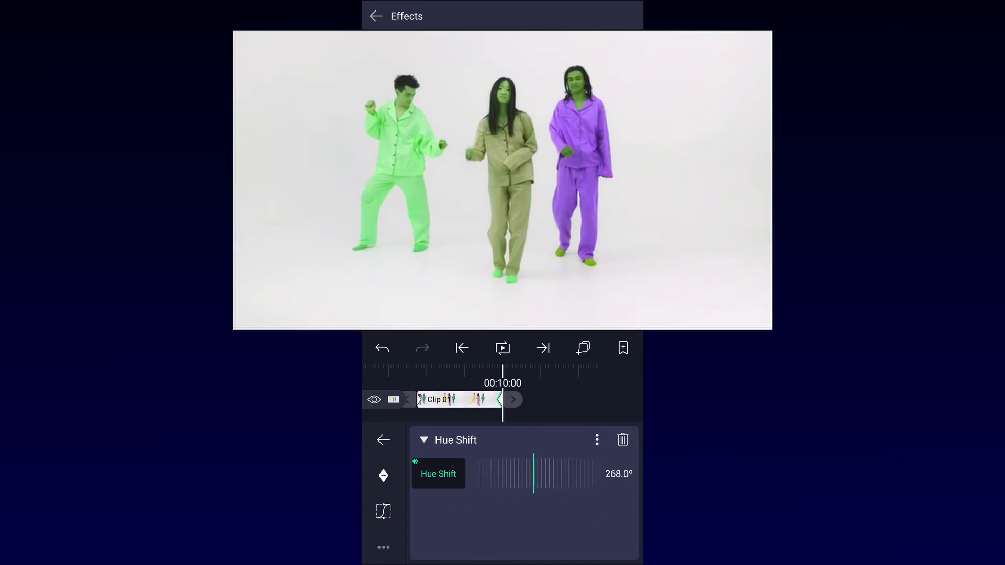
left_click_drag(534, 480, 556, 480)
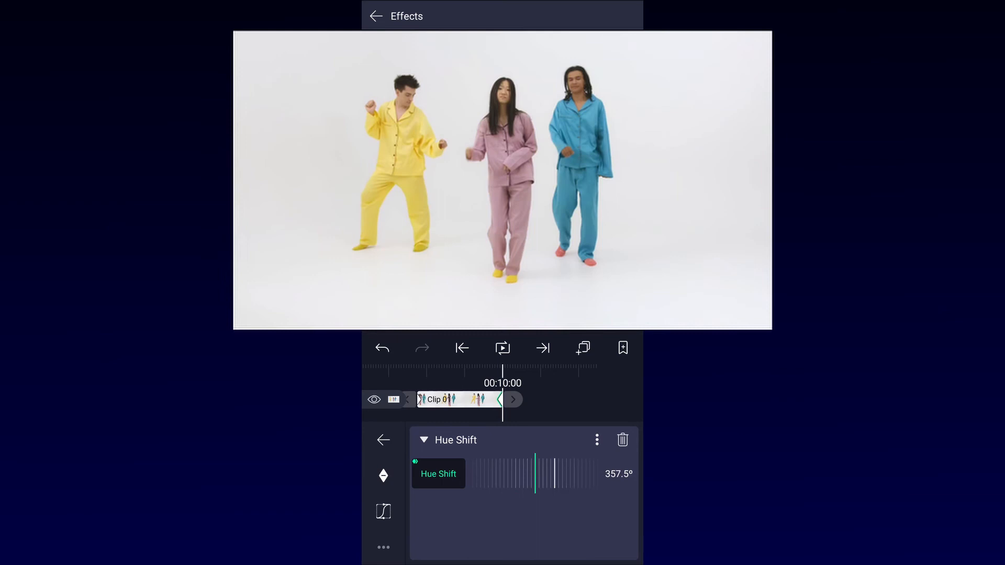
left_click_drag(536, 474, 553, 474)
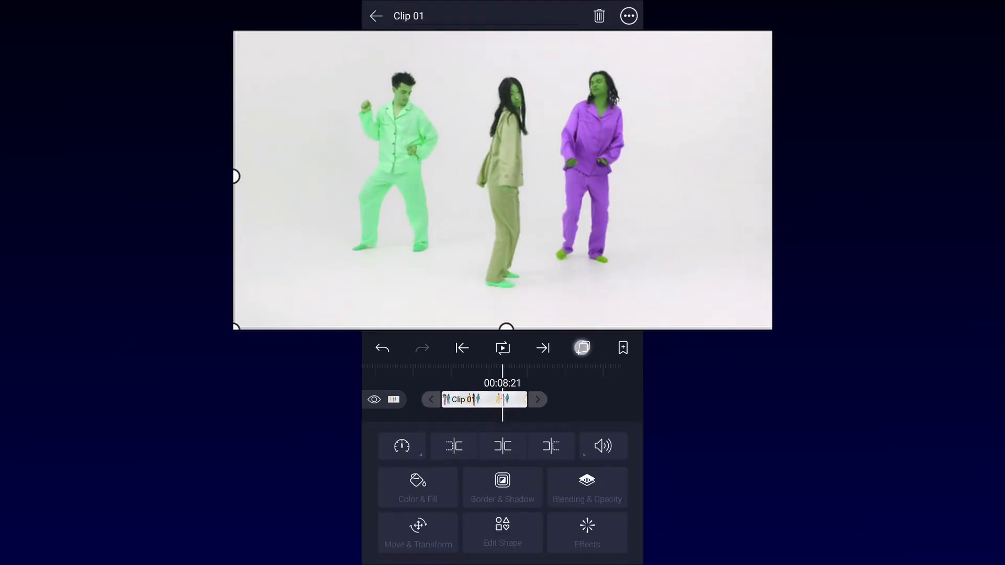
- Add a Chroma Key effect and sample a dancer's face as the key colour
left_click(376, 15)
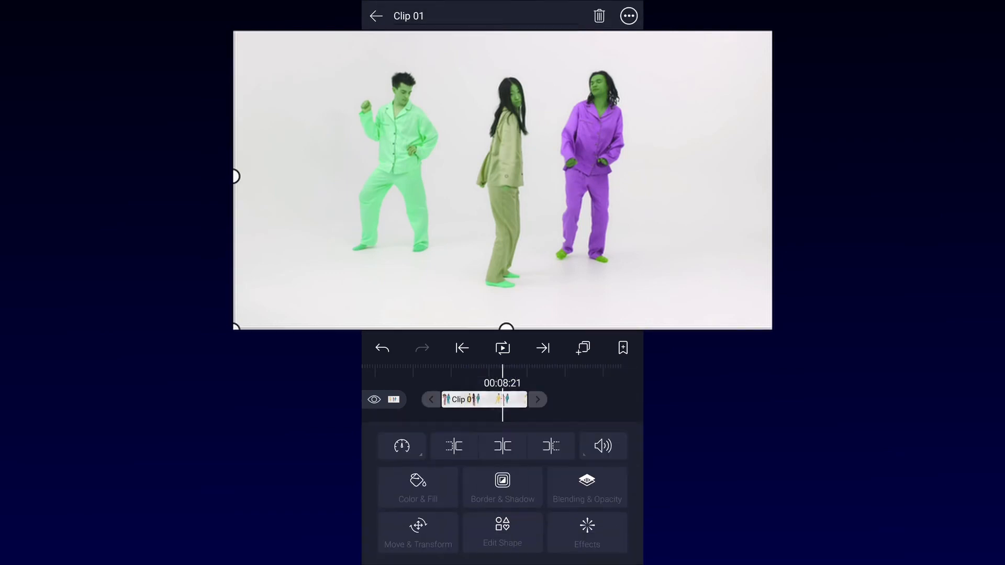
left_click(586, 532)
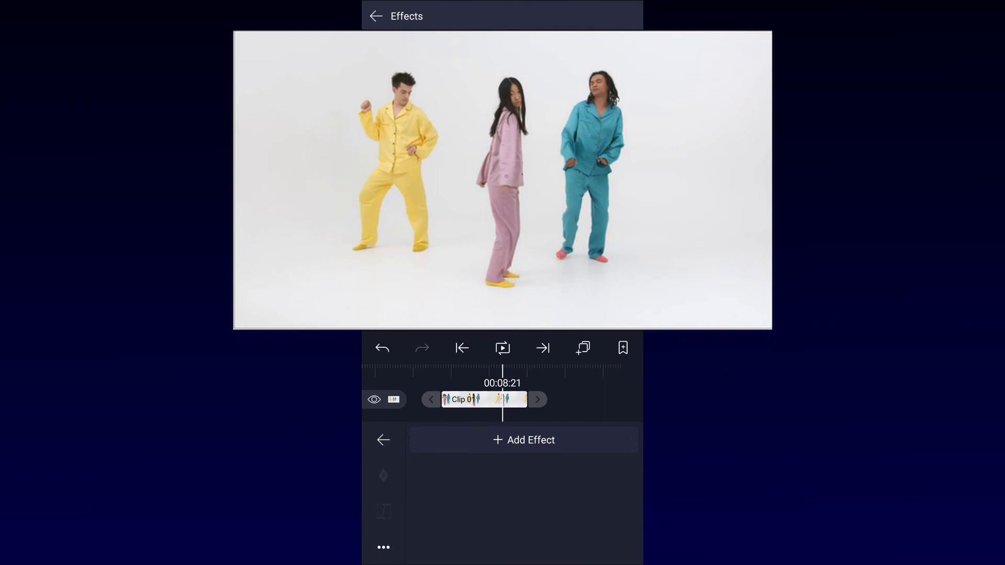
left_click(523, 439)
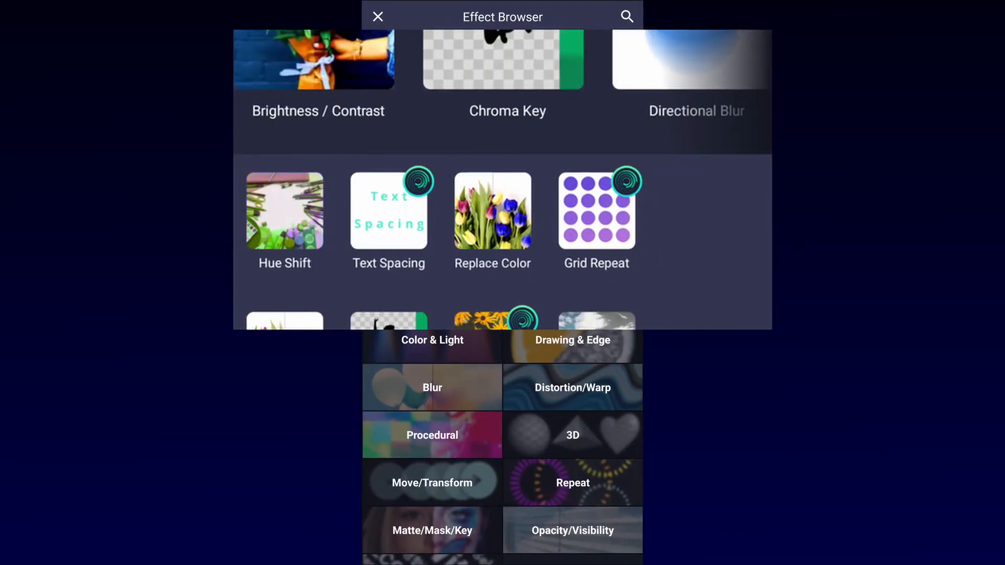
left_click(432, 531)
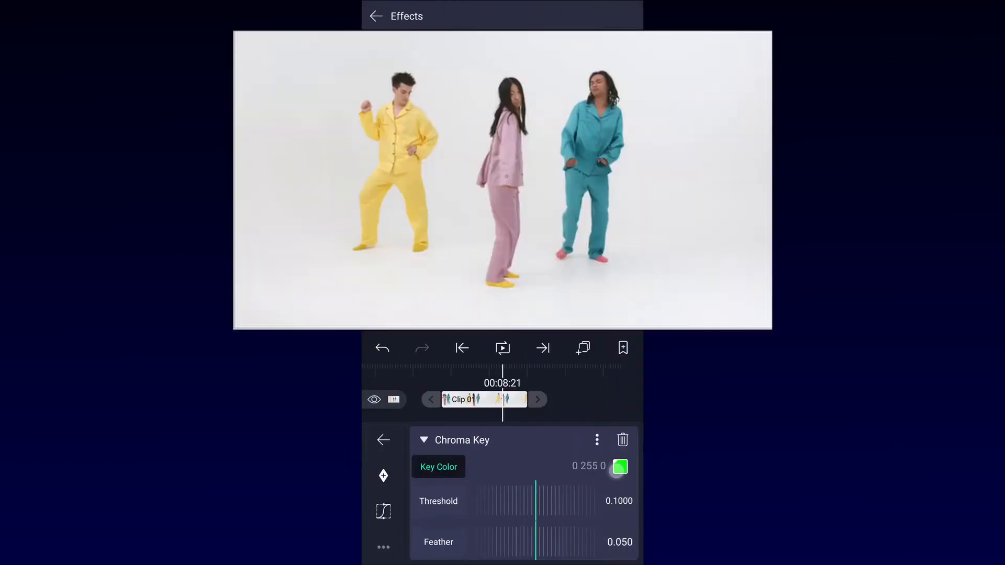
left_click(619, 467)
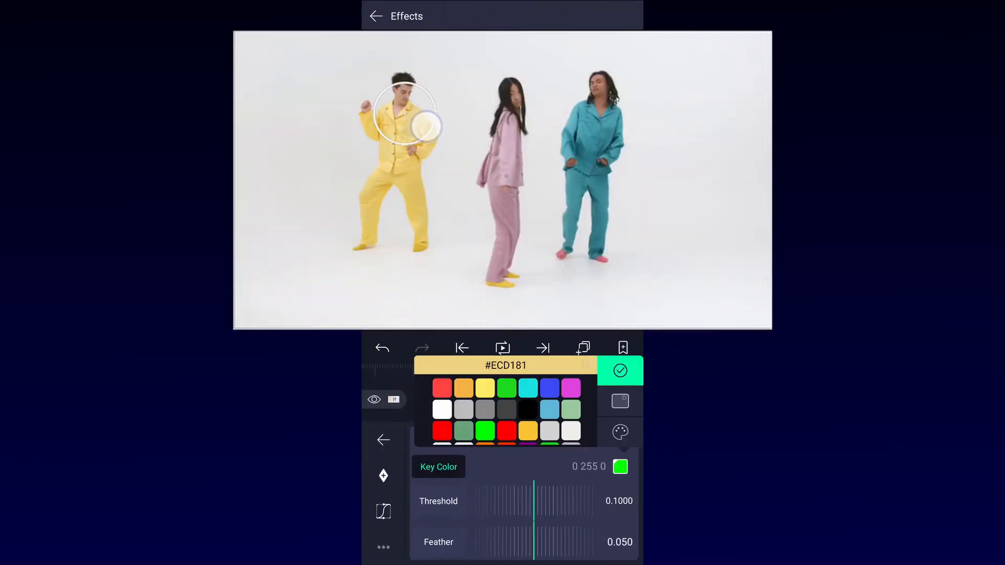
left_click_drag(423, 124, 558, 266)
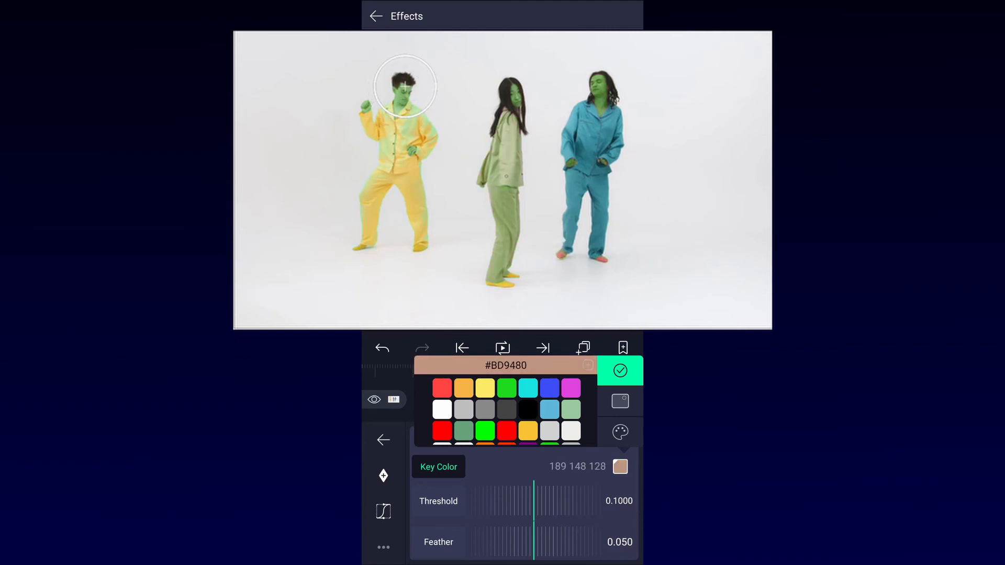
left_click(619, 370)
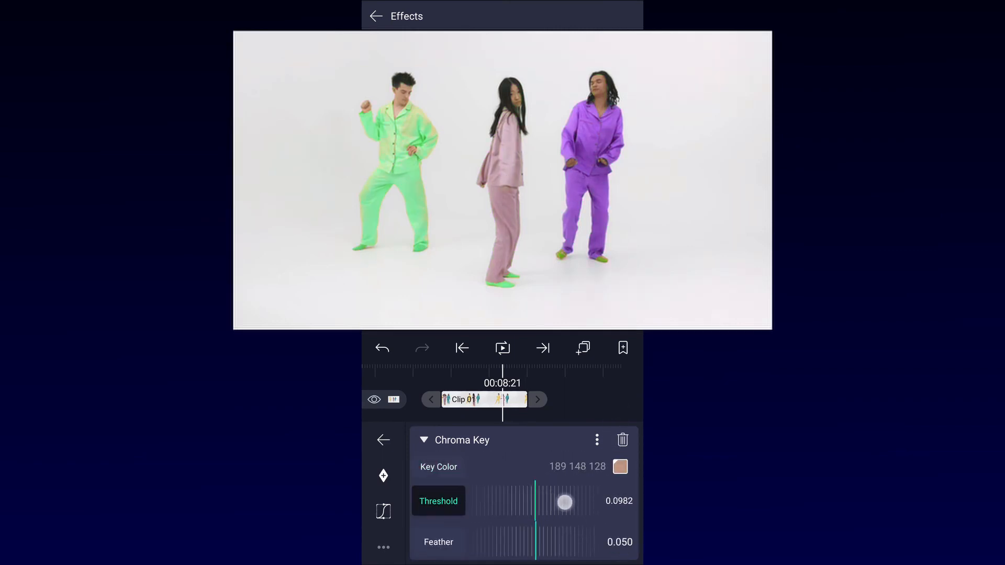
- Lower the Chroma Key threshold to about 0.073 so skin keeps its natural colour
left_click_drag(564, 503, 571, 507)
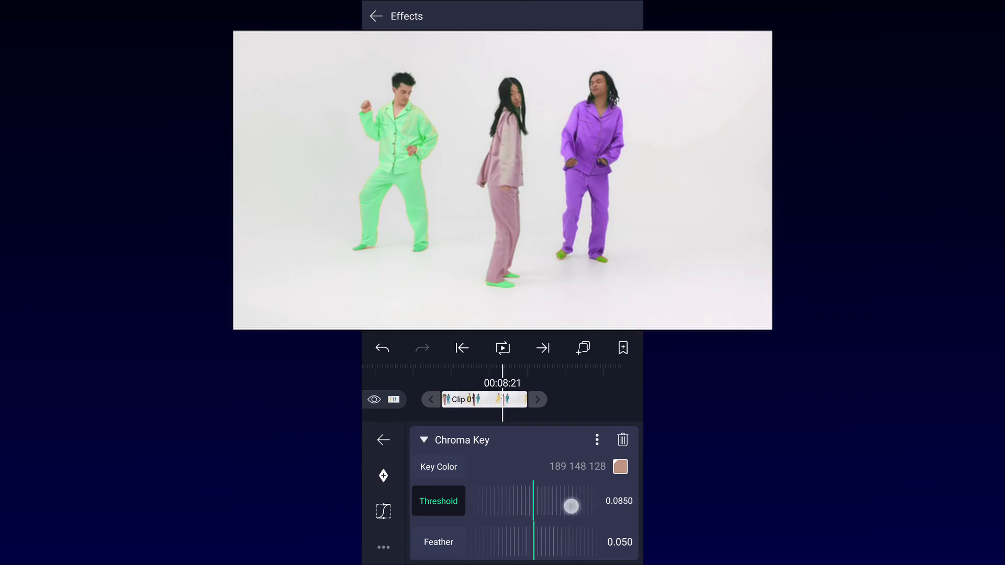
left_click_drag(569, 507, 588, 484)
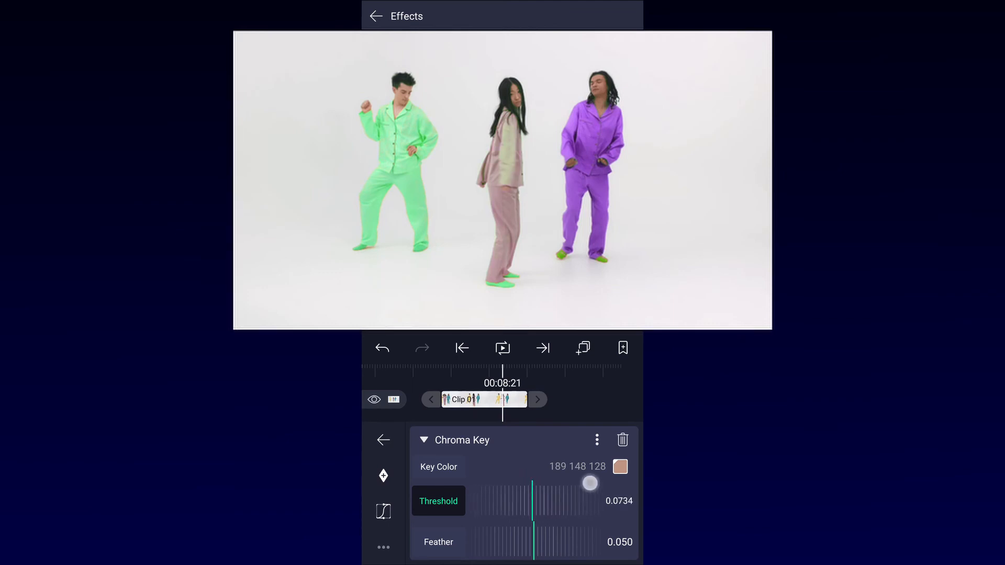
left_click_drag(590, 484, 498, 500)
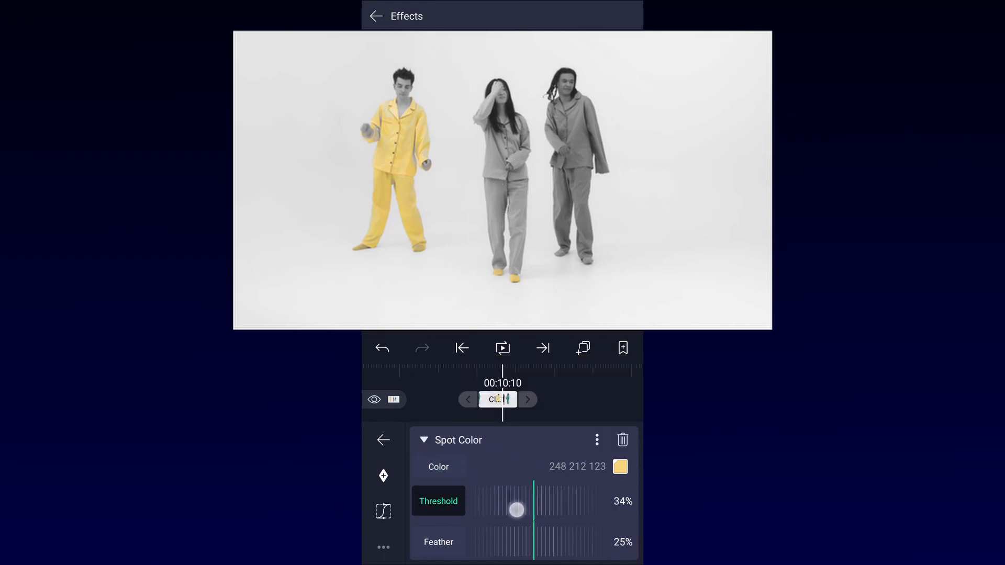
- Return to the full project timeline with the 10:10 piece keeping only yellow pyjamas coloured
left_click(376, 16)
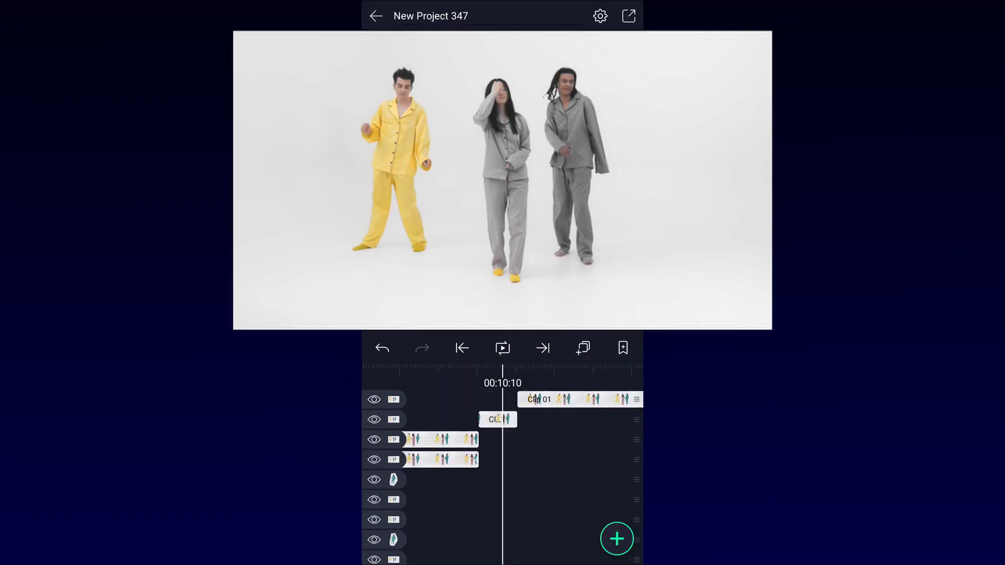